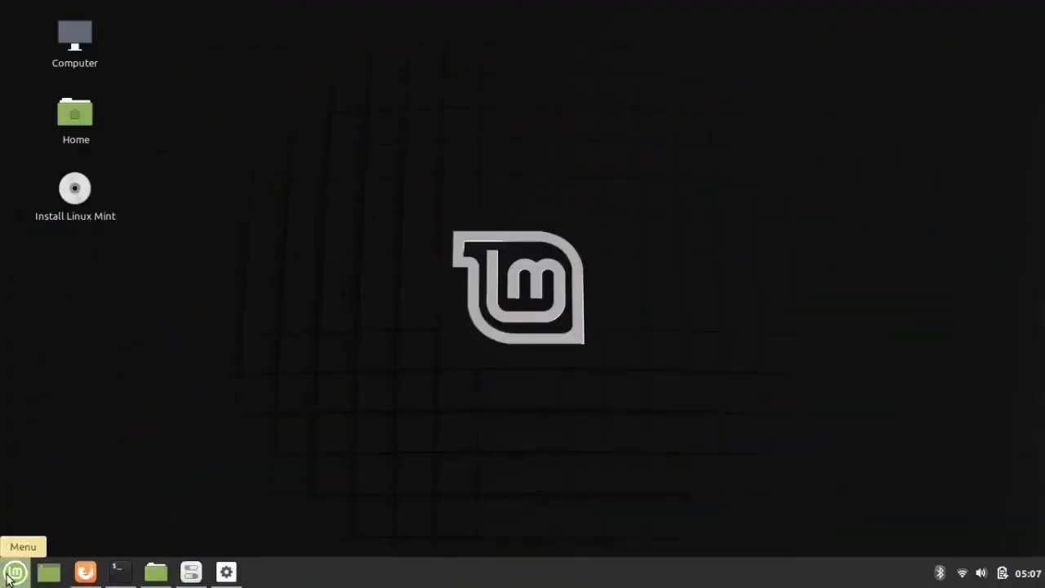
- Show the Preferences settings list in the Cinnamon applications menu
left_click(15, 572)
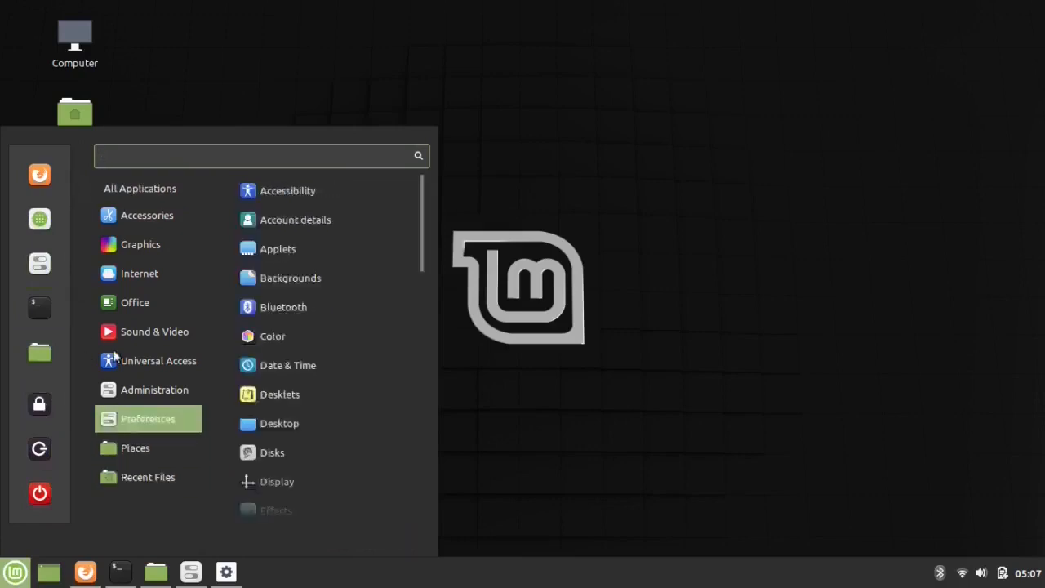
left_click(204, 371)
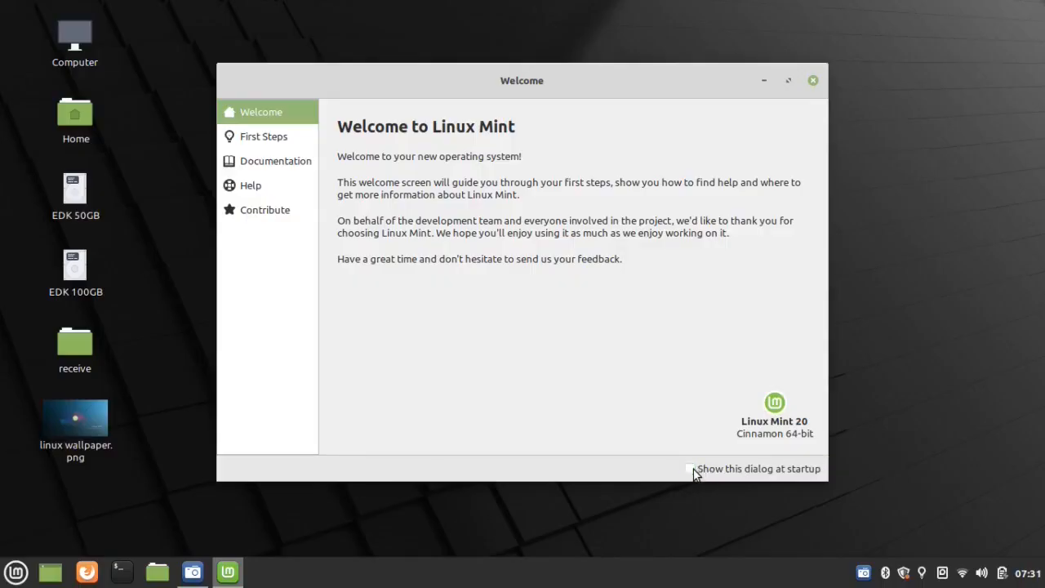
- In First Steps, try the orange accent then switch to the dark green desktop look
left_click(263, 137)
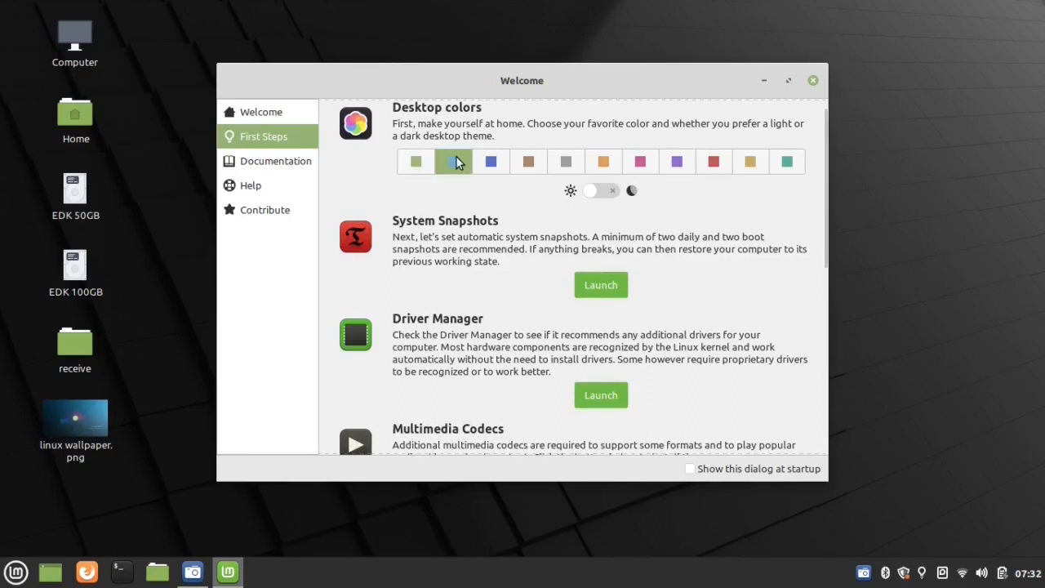
left_click(603, 161)
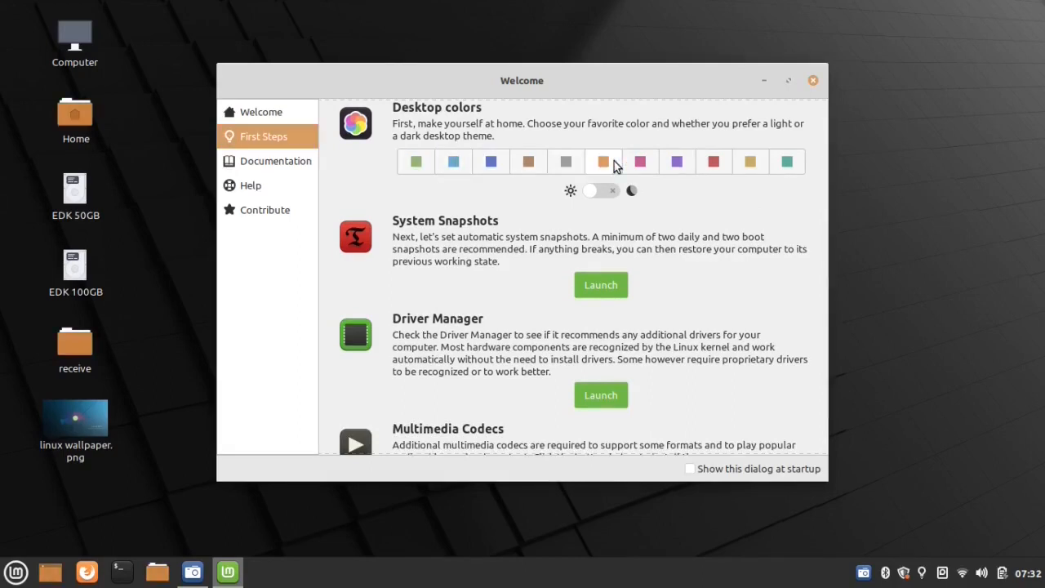
left_click(712, 161)
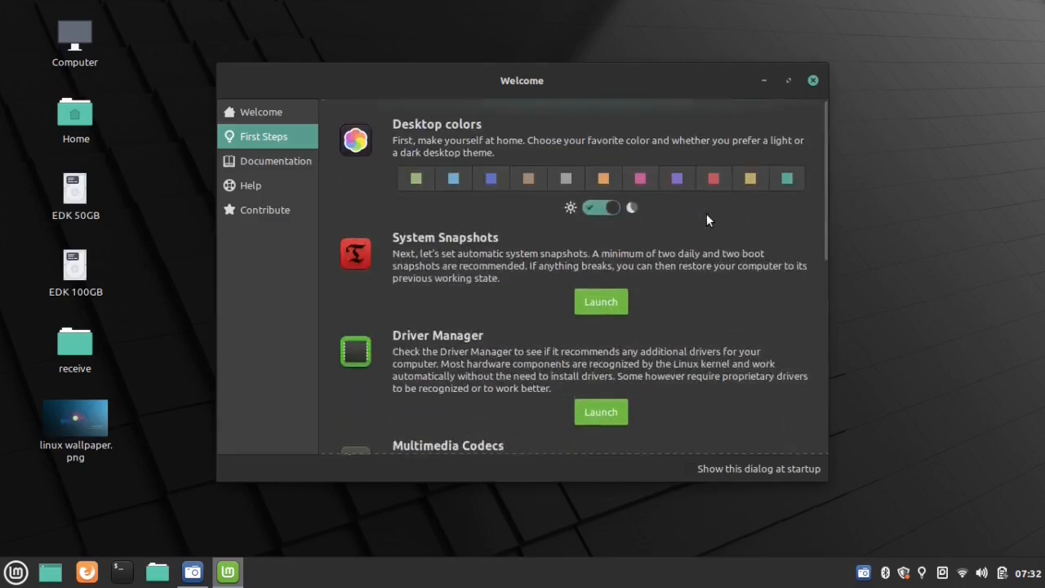
- Browse the Documentation and Contribute sections, then close the Welcome screen
left_click(274, 160)
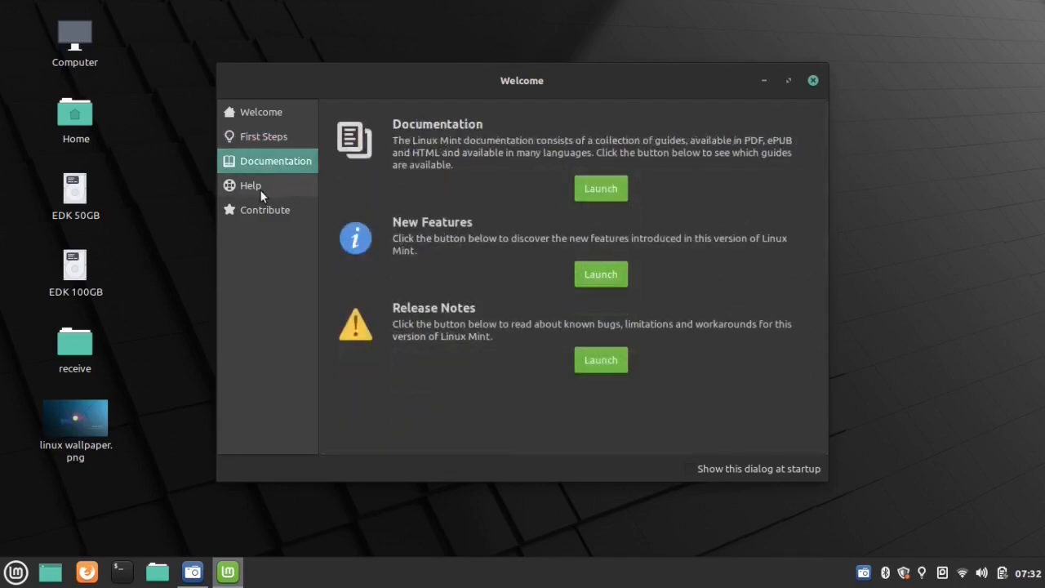
left_click(264, 209)
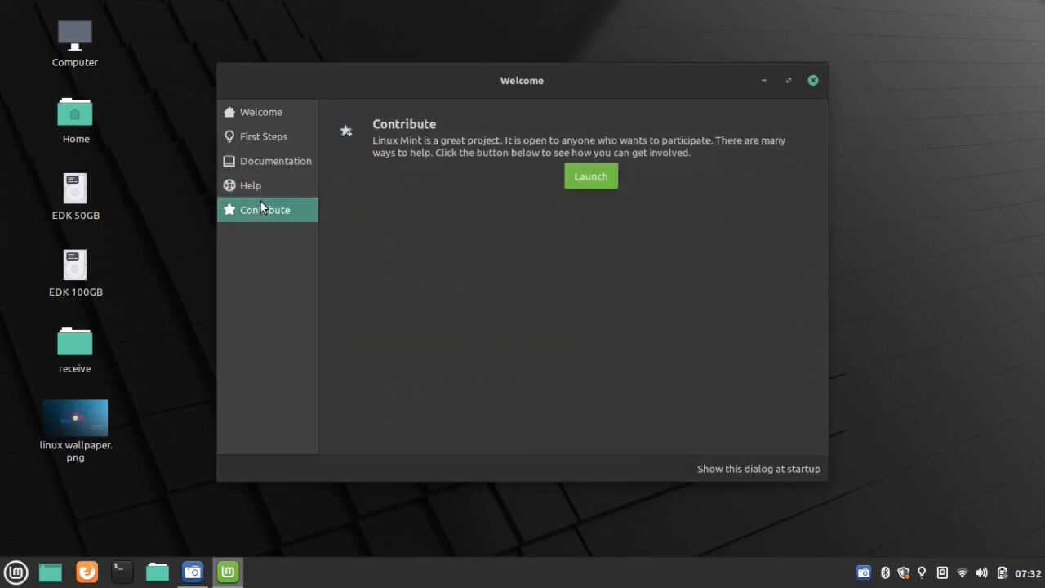
left_click(812, 80)
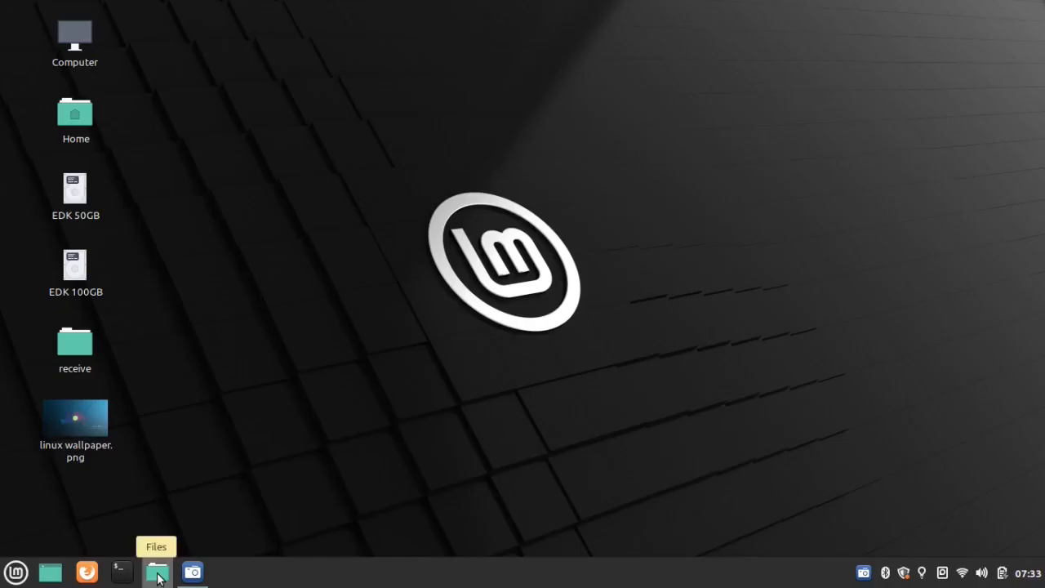
- Browse the Dhading 1080p wallpapers folder in Nemo and go up to the EDK 100GB drive
left_click(157, 572)
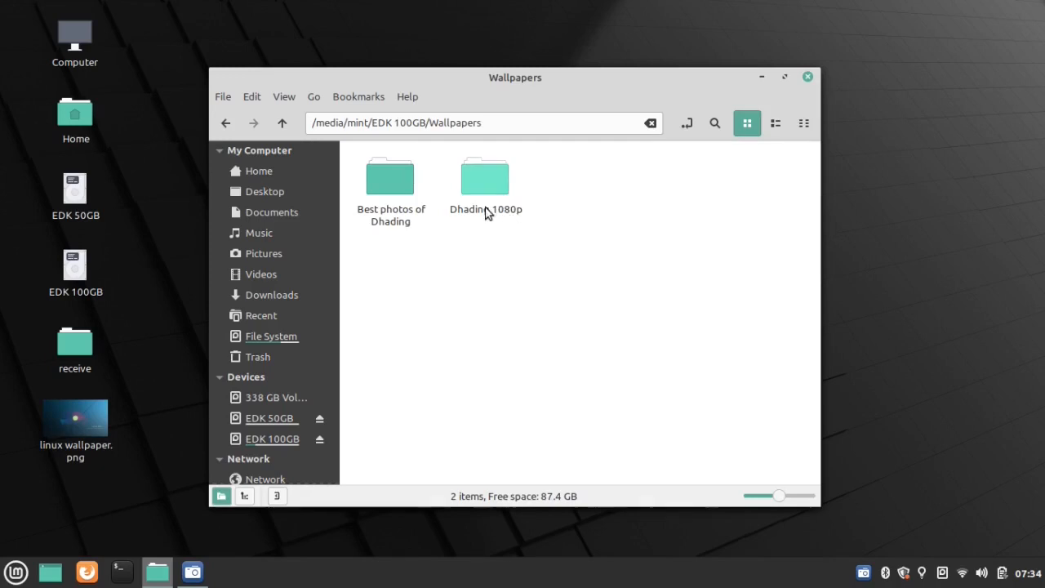
double_click(484, 176)
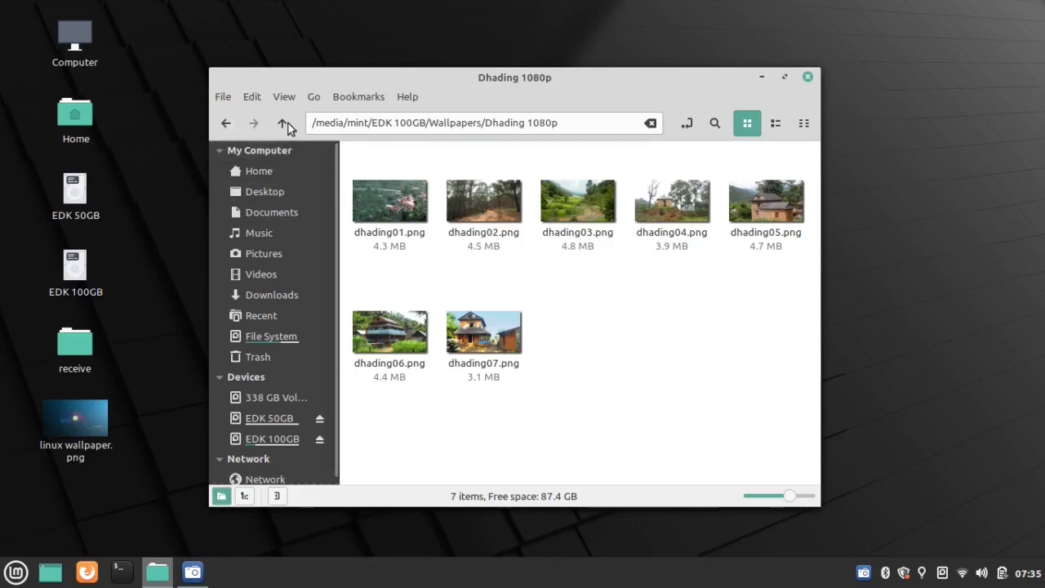
left_click(281, 124)
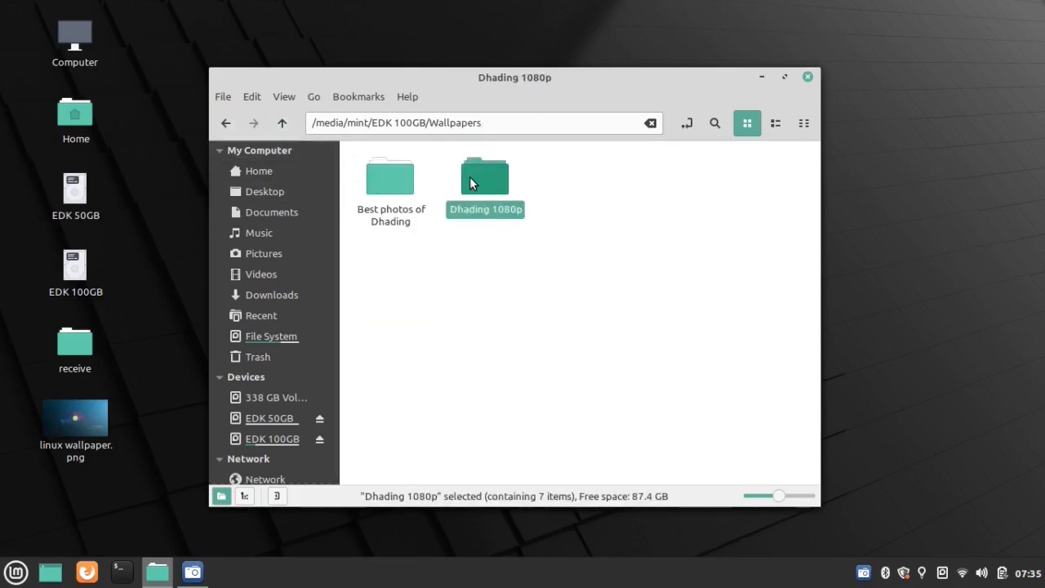
double_click(483, 176)
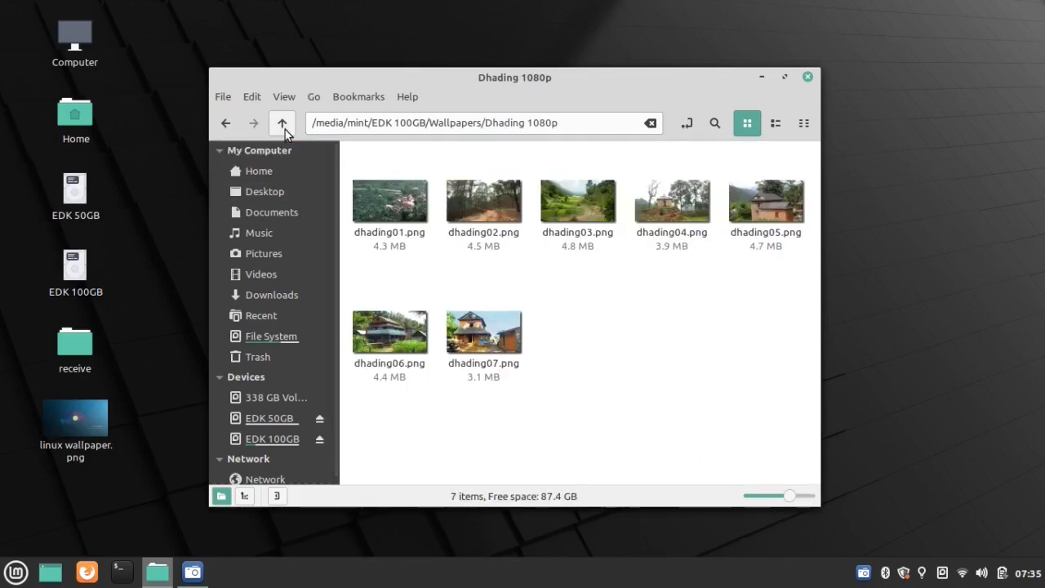
left_click(281, 124)
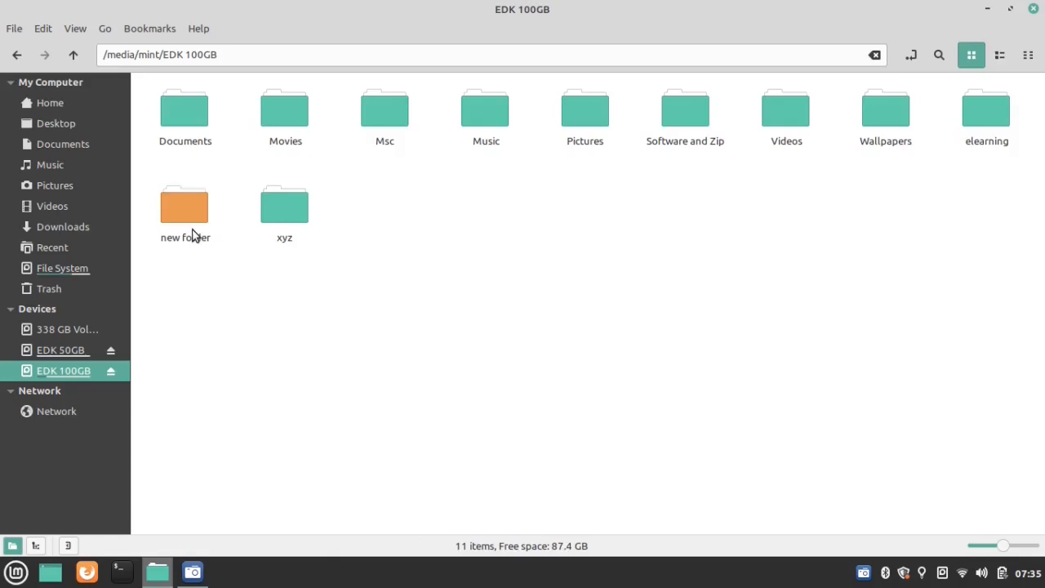
- Move the 'new folder' on EDK 100GB to the Trash and close Nemo
right_click(184, 206)
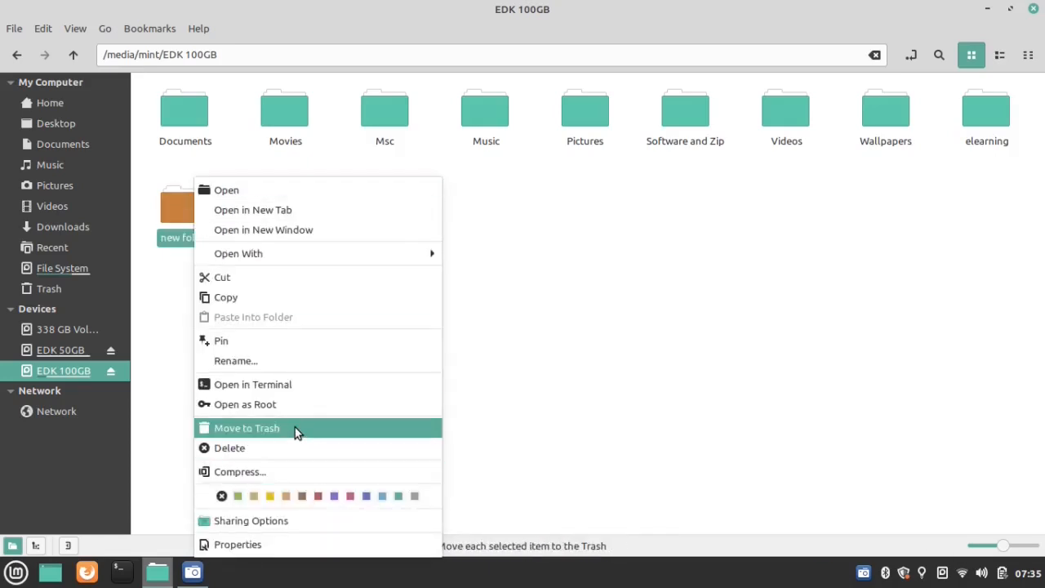
left_click(13, 28)
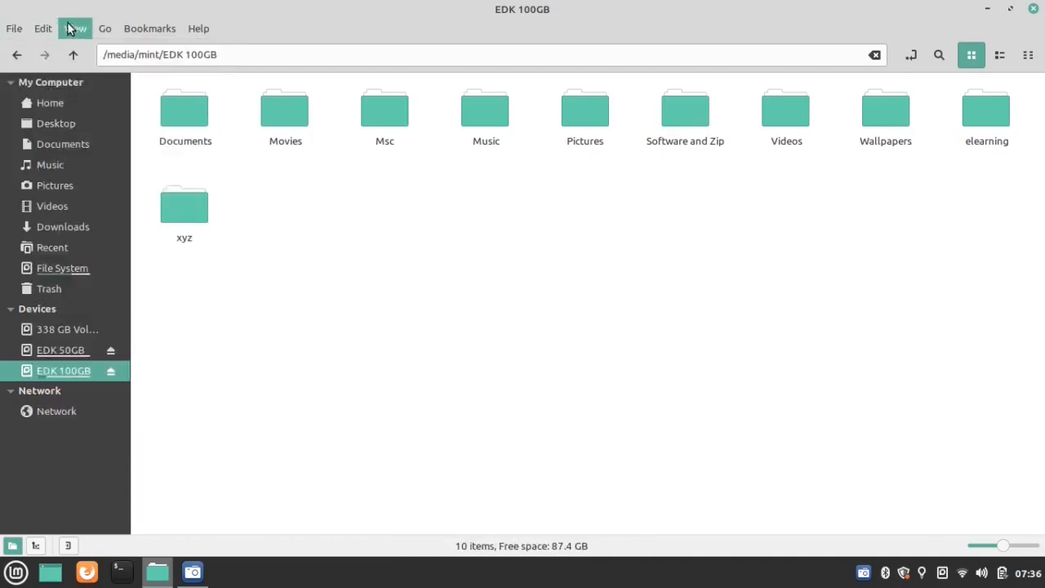
left_click(150, 28)
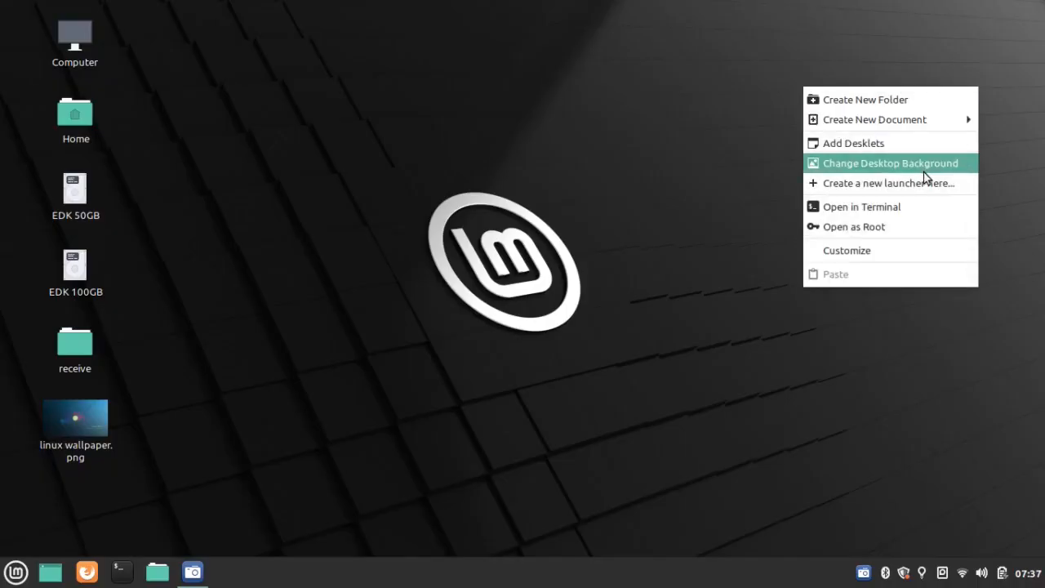
- In Backgrounds, try the other green Linux Mint wallpaper and glance at the background settings
left_click(890, 163)
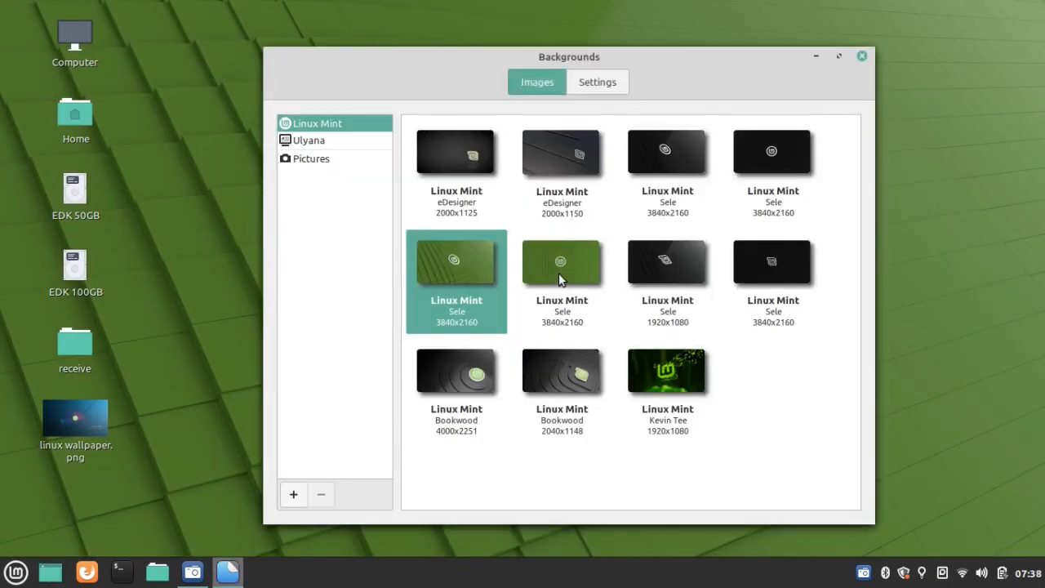
left_click(562, 261)
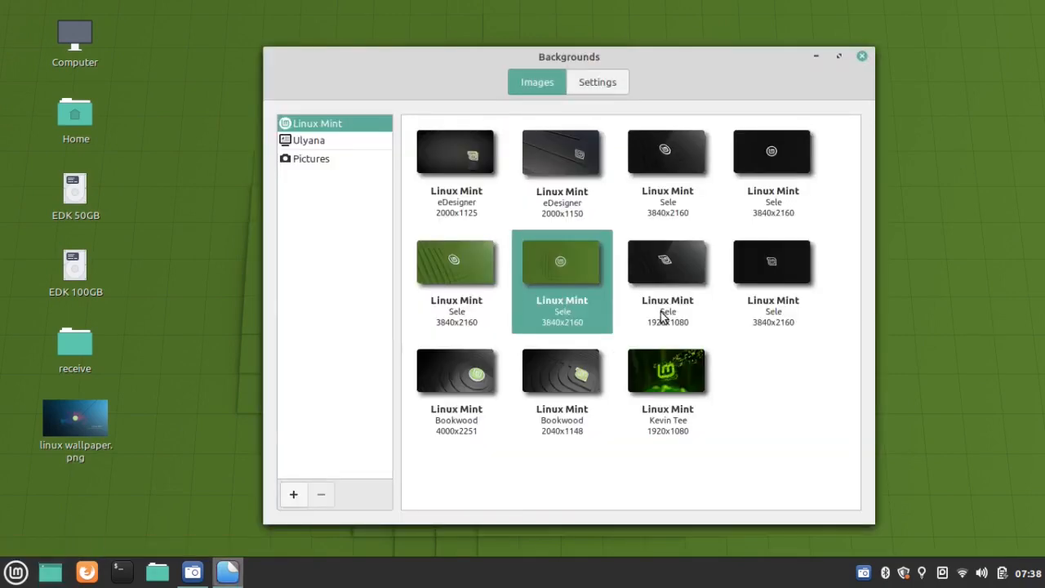
left_click(598, 82)
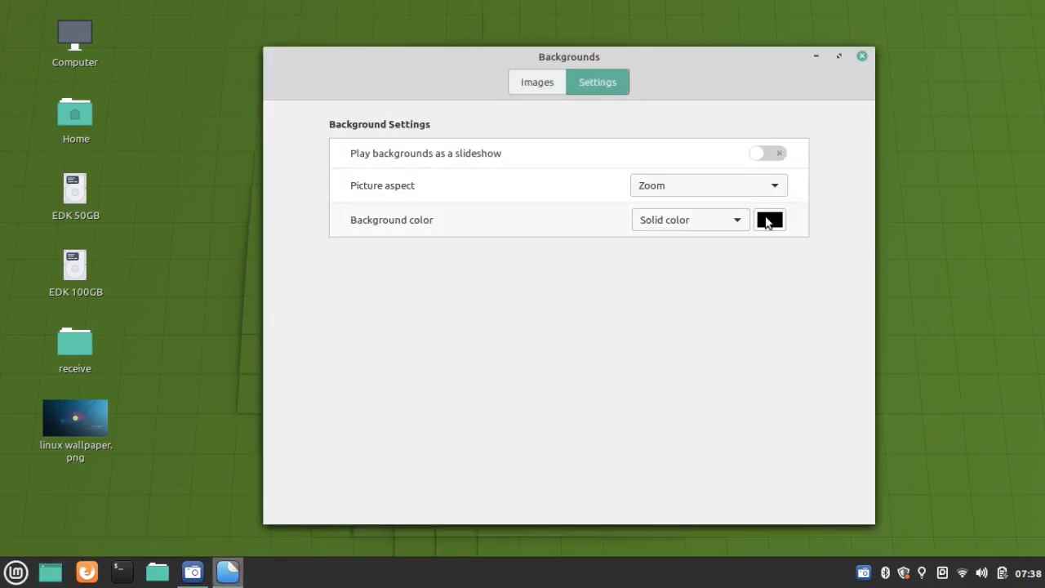
left_click(535, 82)
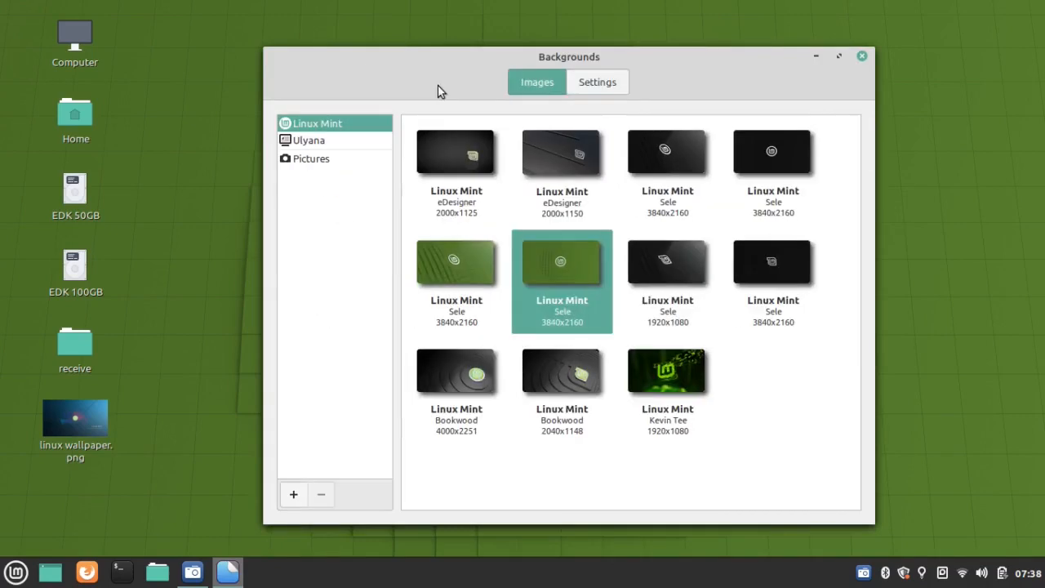
- From the Ulyana collection, apply Whitsundays then set the Beach photo as wallpaper
left_click(309, 141)
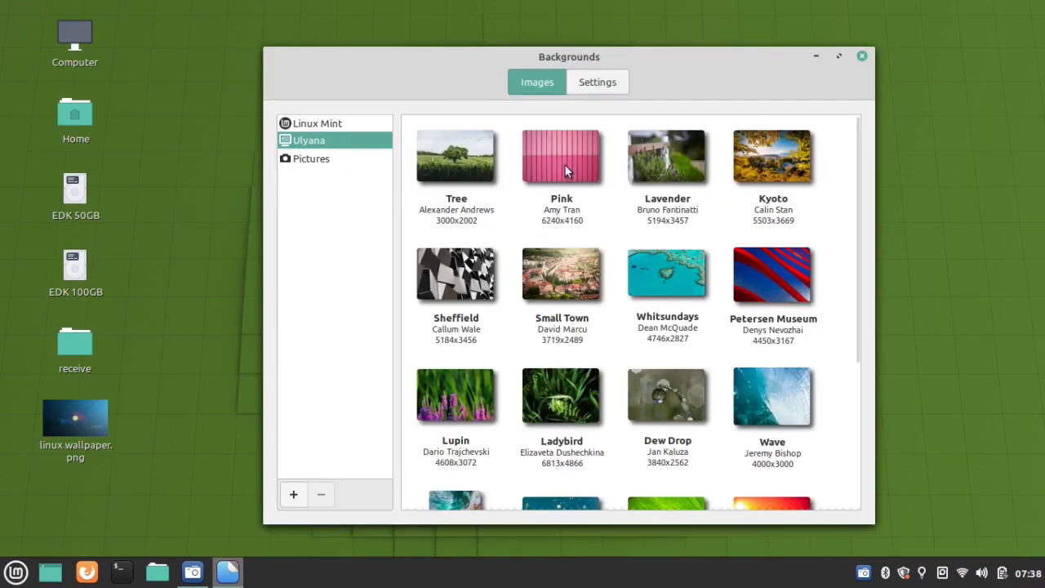
left_click(667, 275)
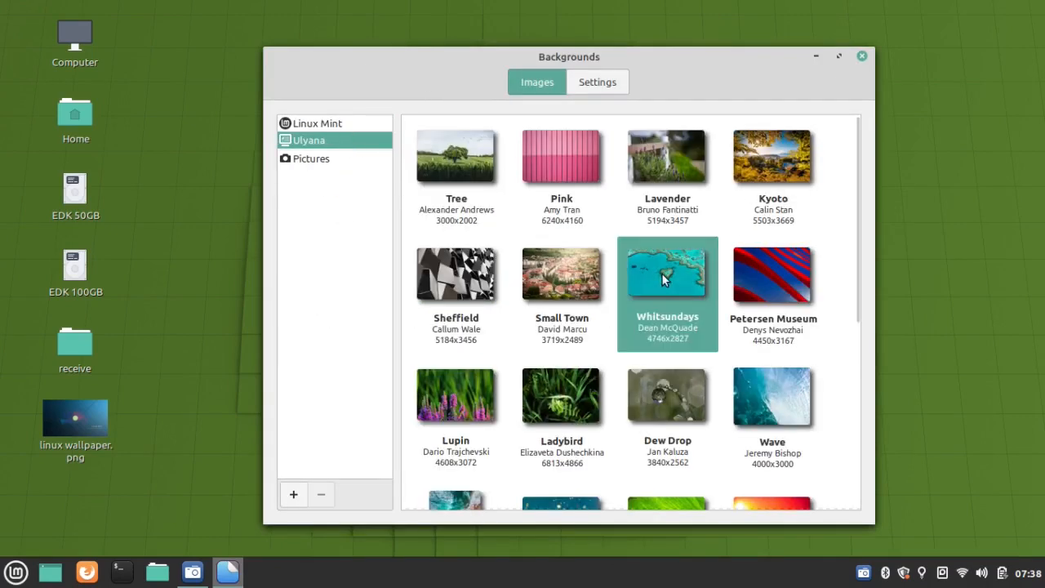
left_click(667, 275)
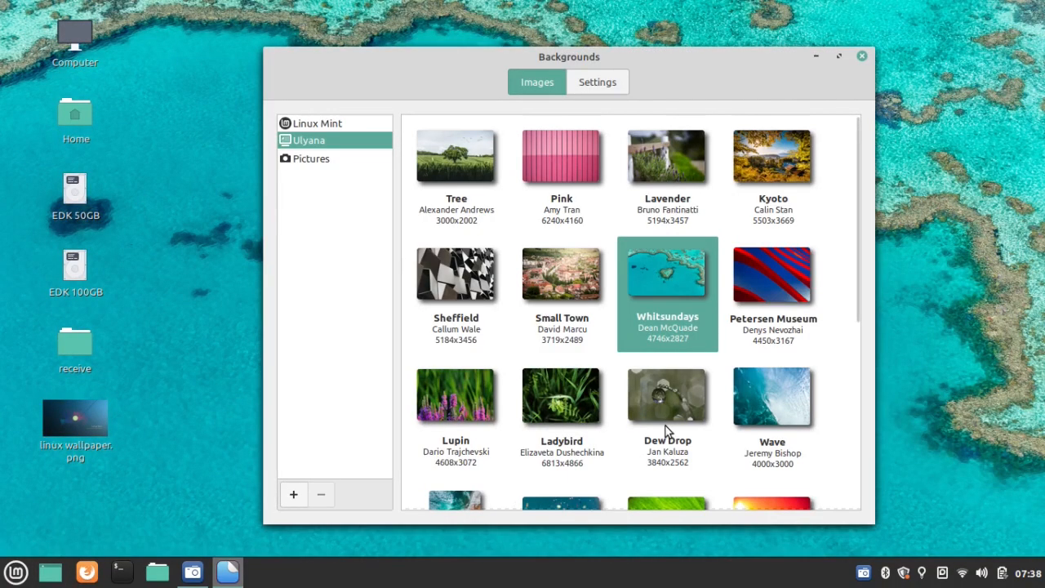
scroll("down", 3)
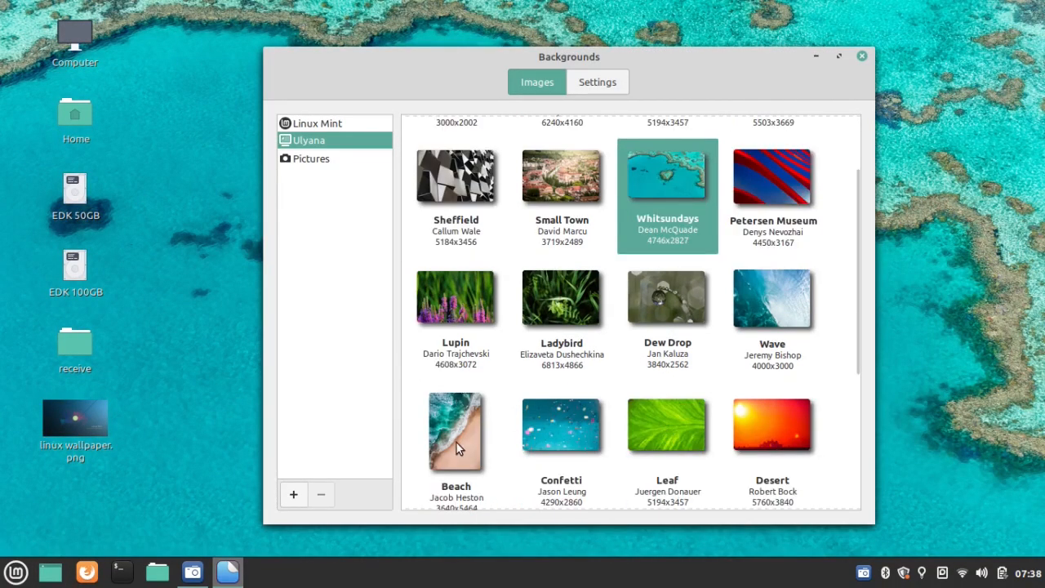
left_click(456, 432)
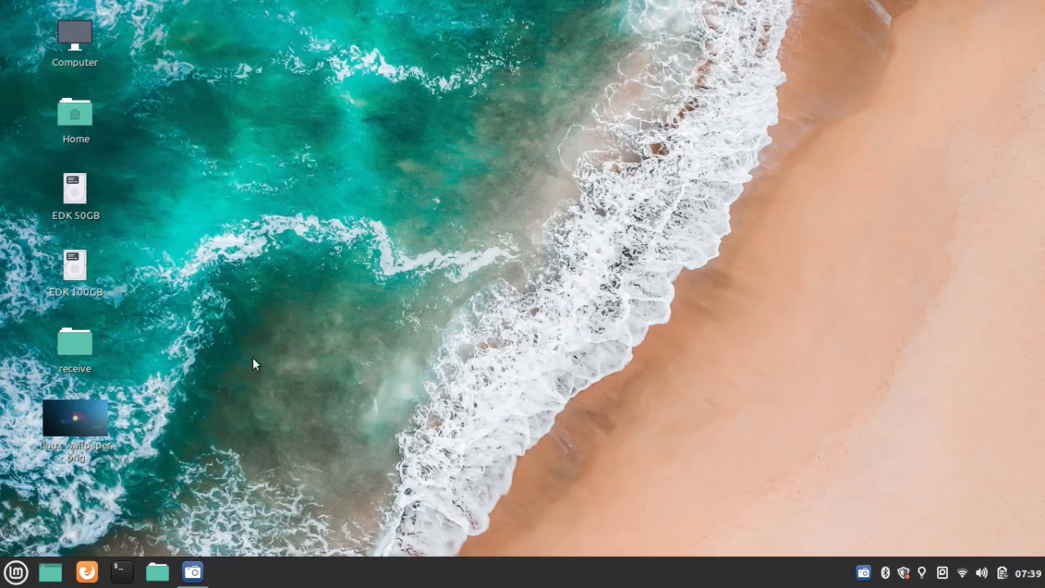
- Set linux wallpaper.png from the desktop as background, then launch Warpinator
right_click(75, 418)
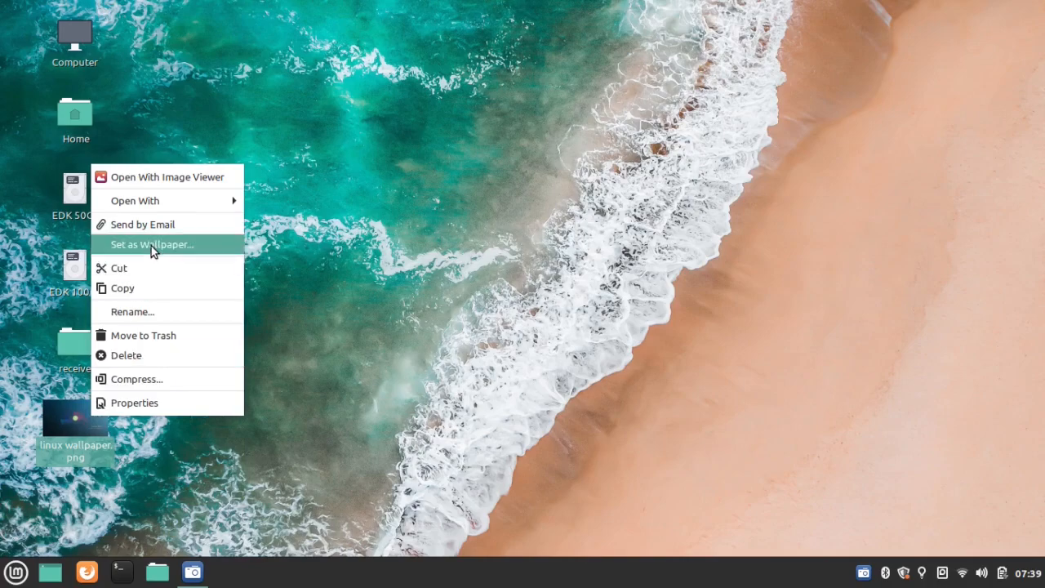
left_click(151, 245)
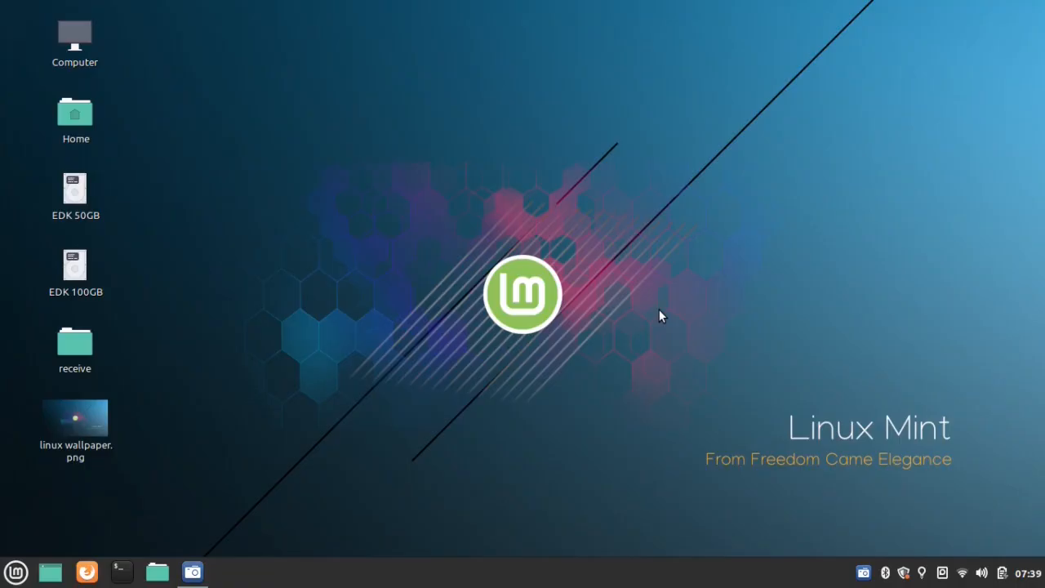
left_click(14, 571)
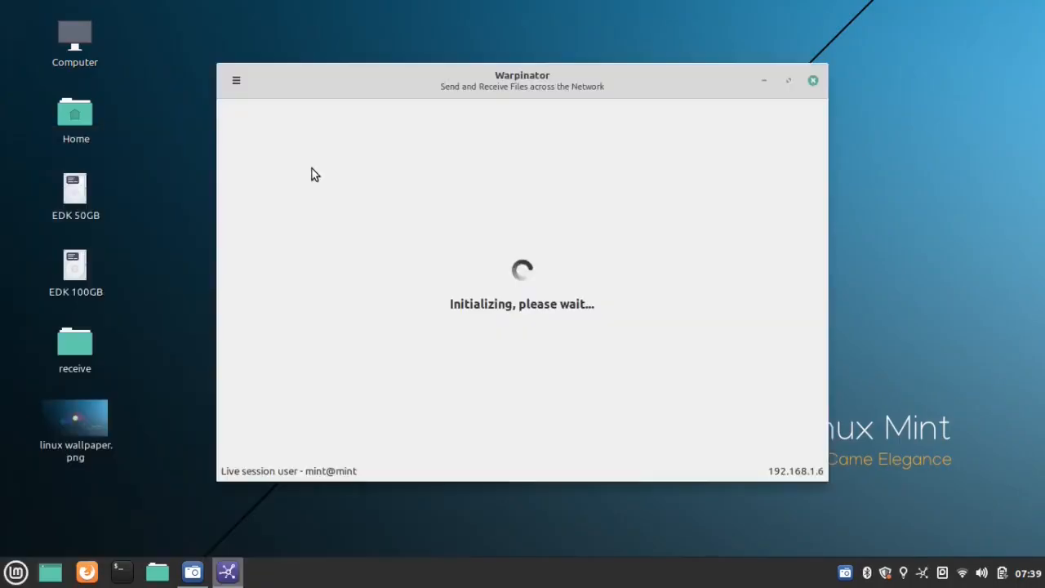
- View the Warpinator preferences, close them and quit the app from its menu
left_click(302, 88)
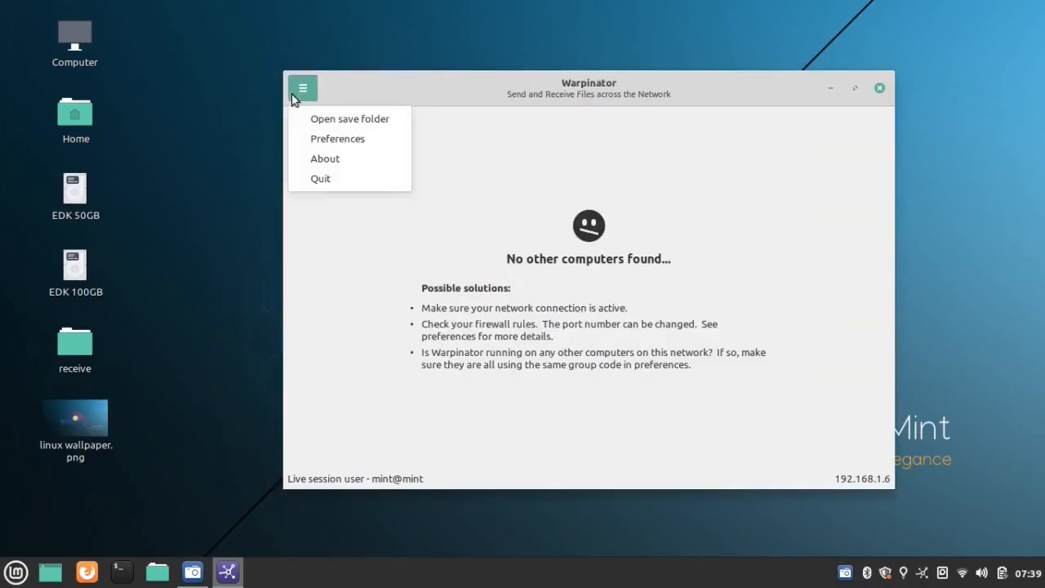
left_click(336, 137)
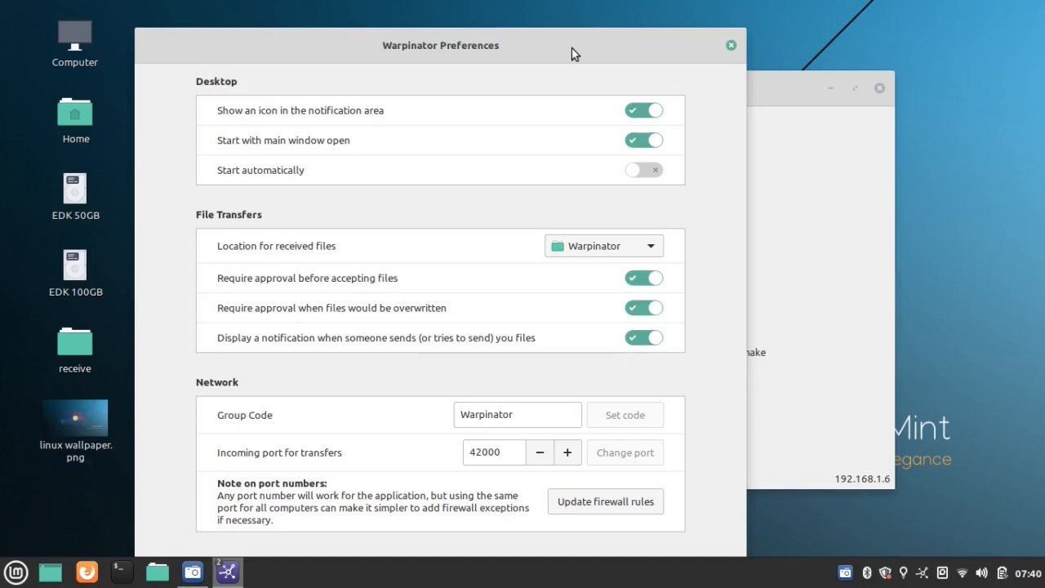
left_click(731, 46)
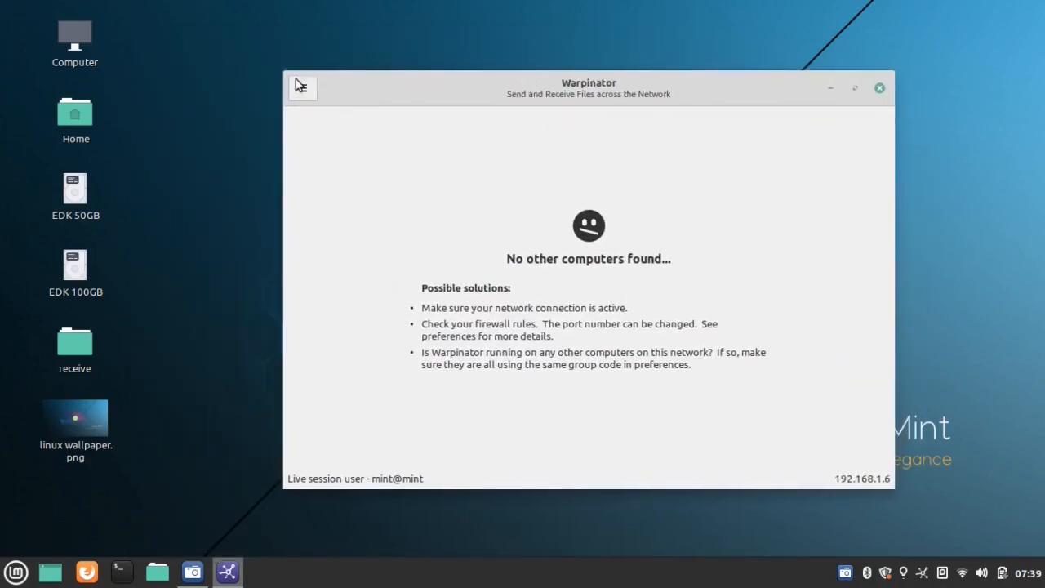
left_click(304, 88)
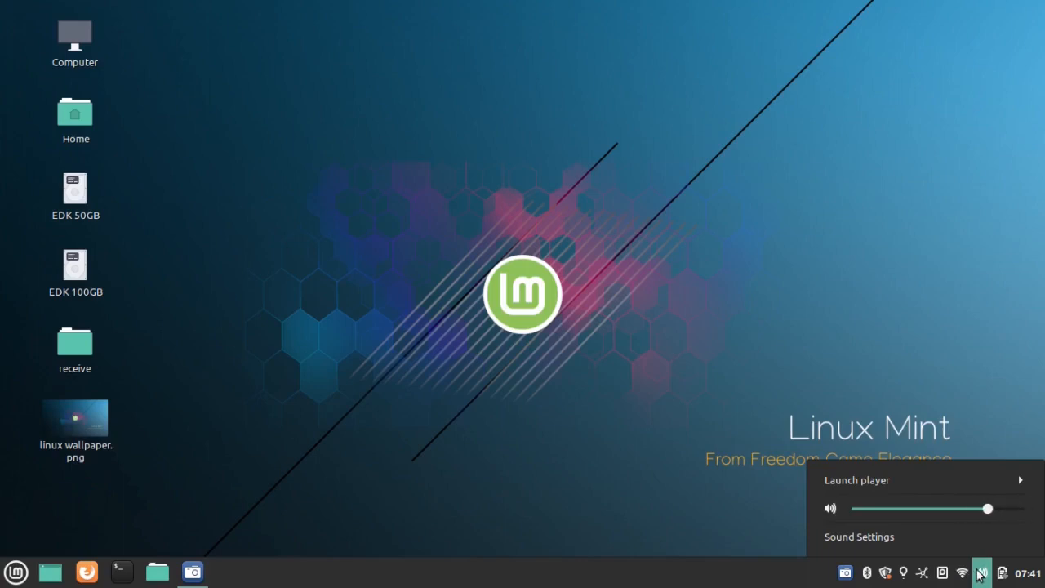
- Turn the system volume to maximum and check the battery status in the power applet
left_click_drag(988, 508, 1019, 508)
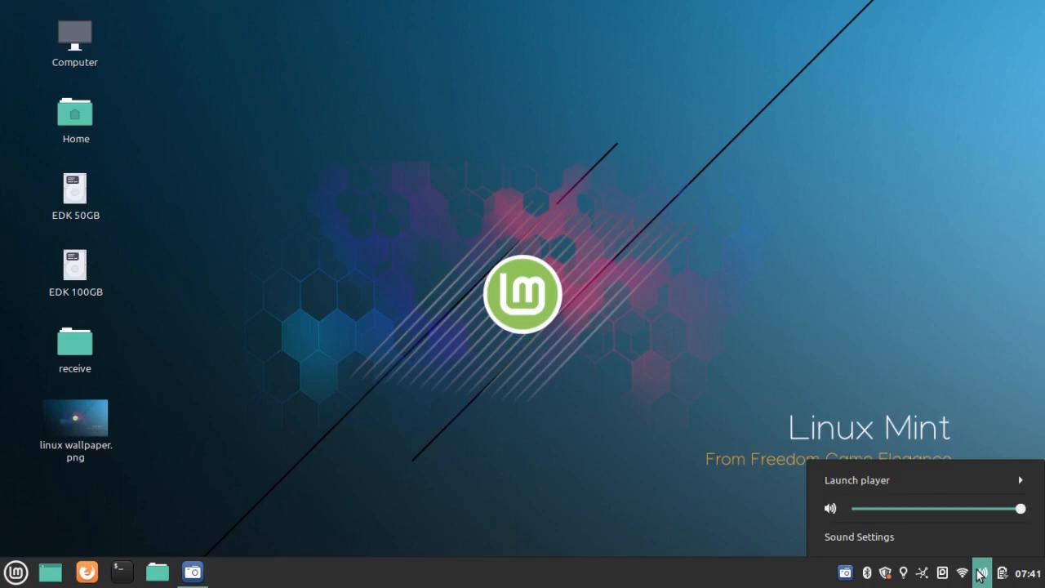
left_click(1001, 572)
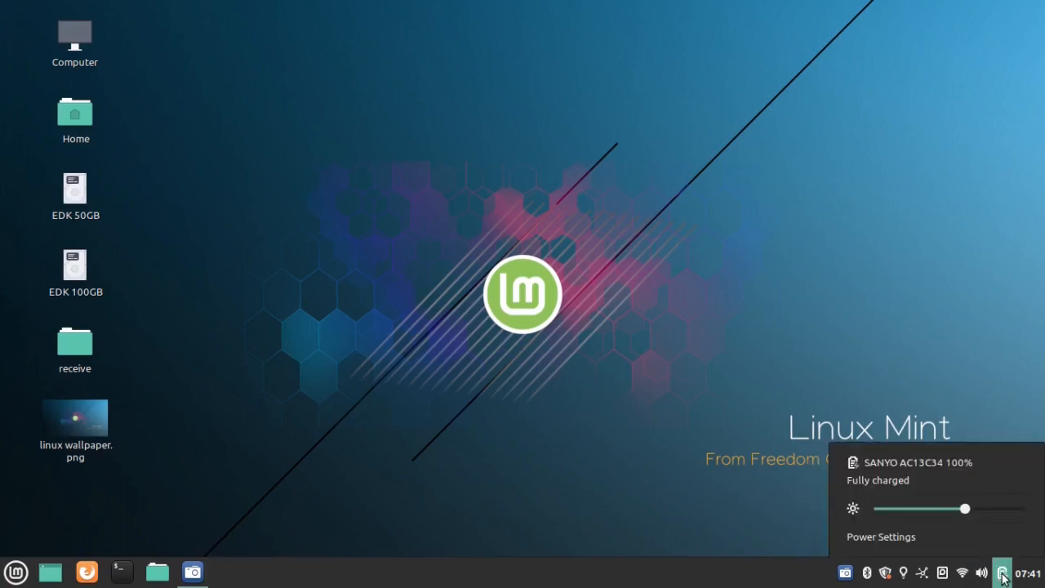
left_click(1003, 572)
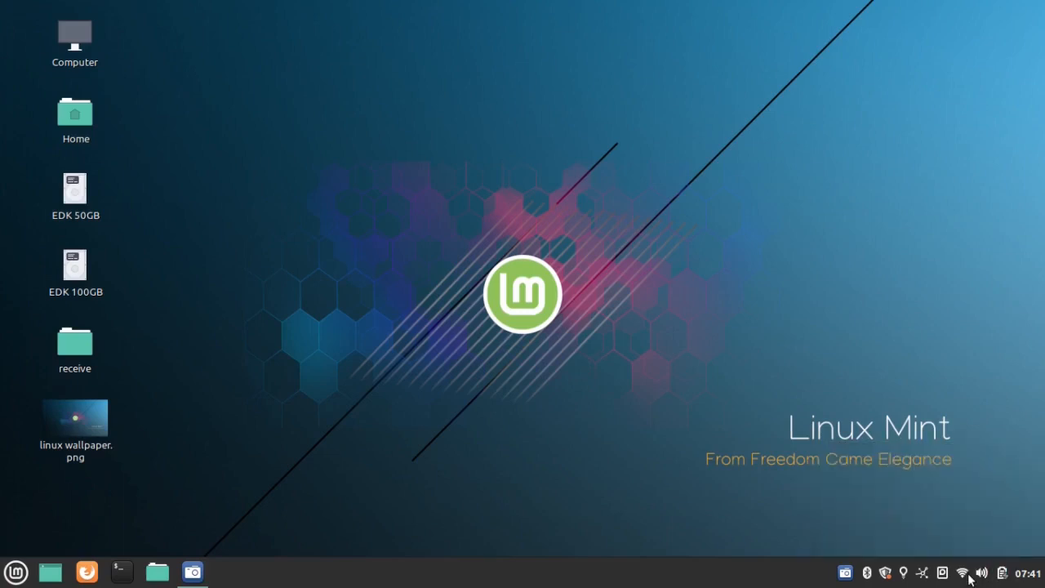
left_click(964, 572)
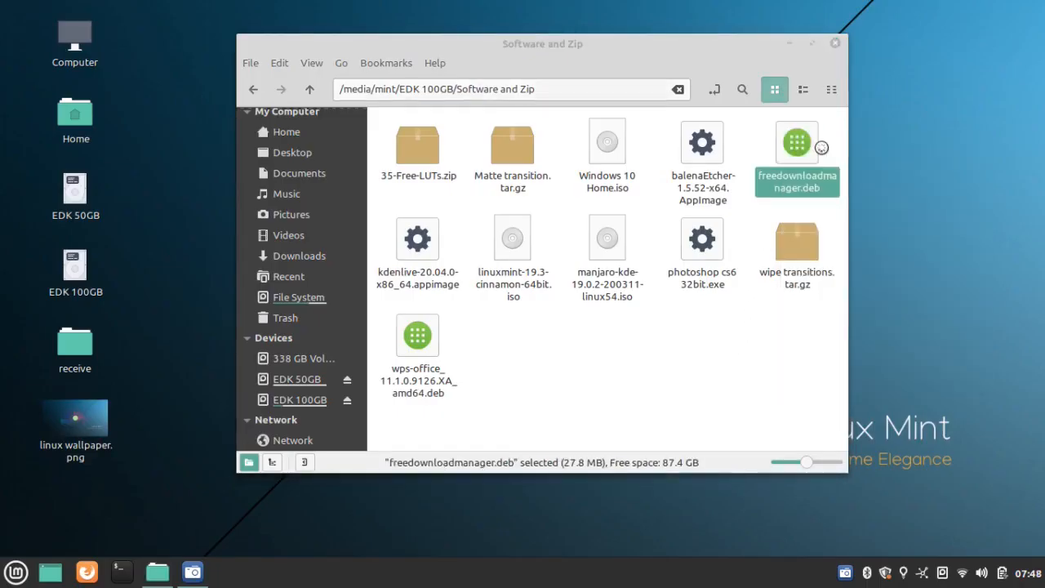
- Open freedownloadmanager.deb in GDebi and review its required extra packages
double_click(797, 143)
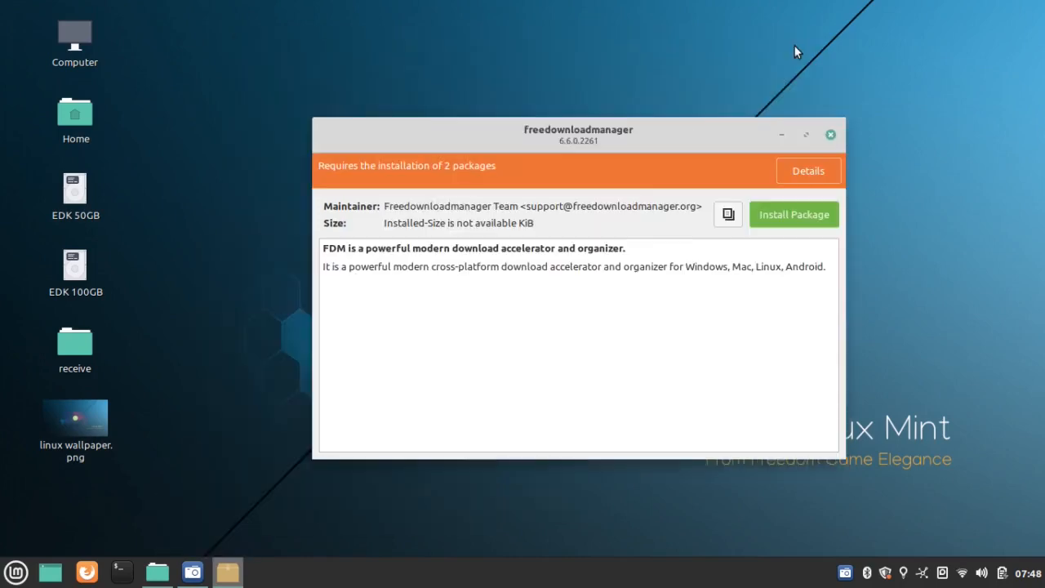
left_click(807, 172)
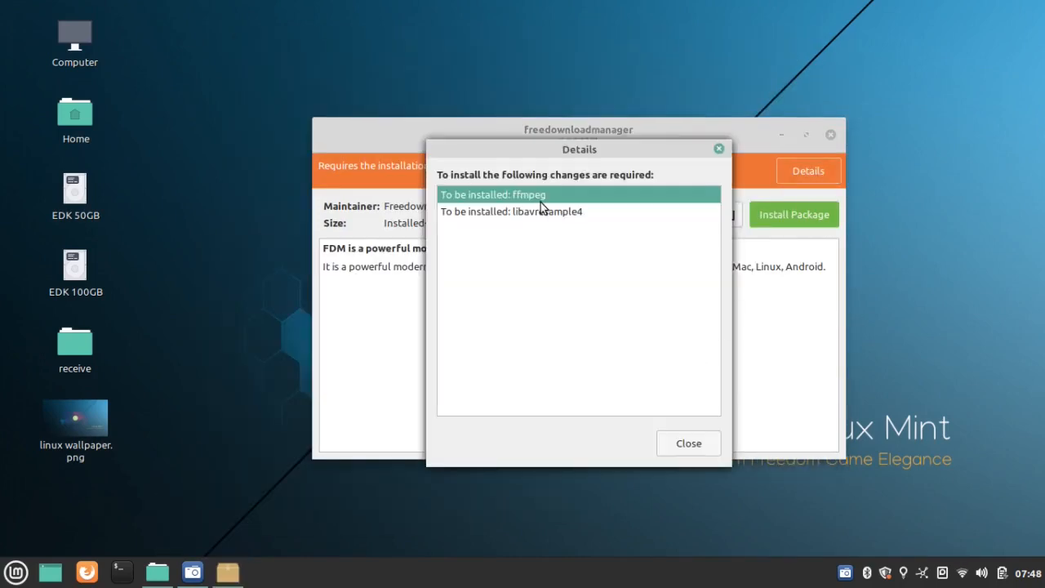
left_click(688, 443)
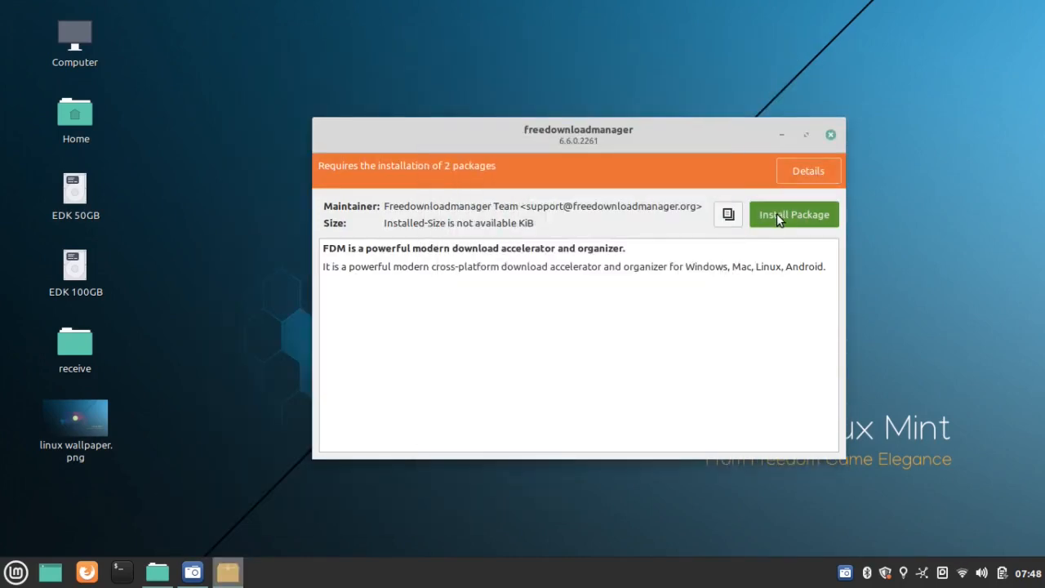
- Install the package with its two additional dependencies and finish in GDebi
left_click(794, 214)
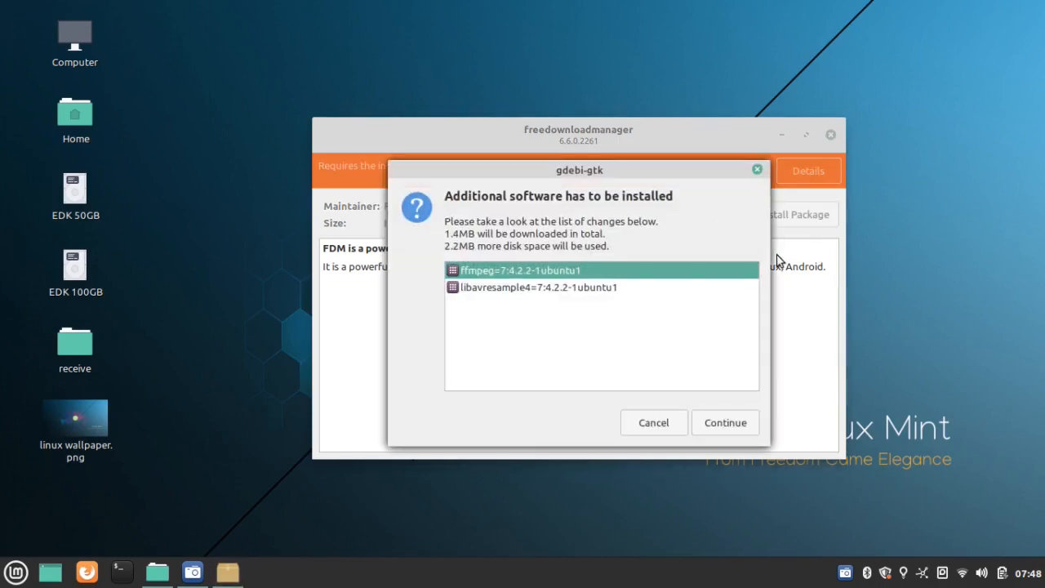
left_click(725, 421)
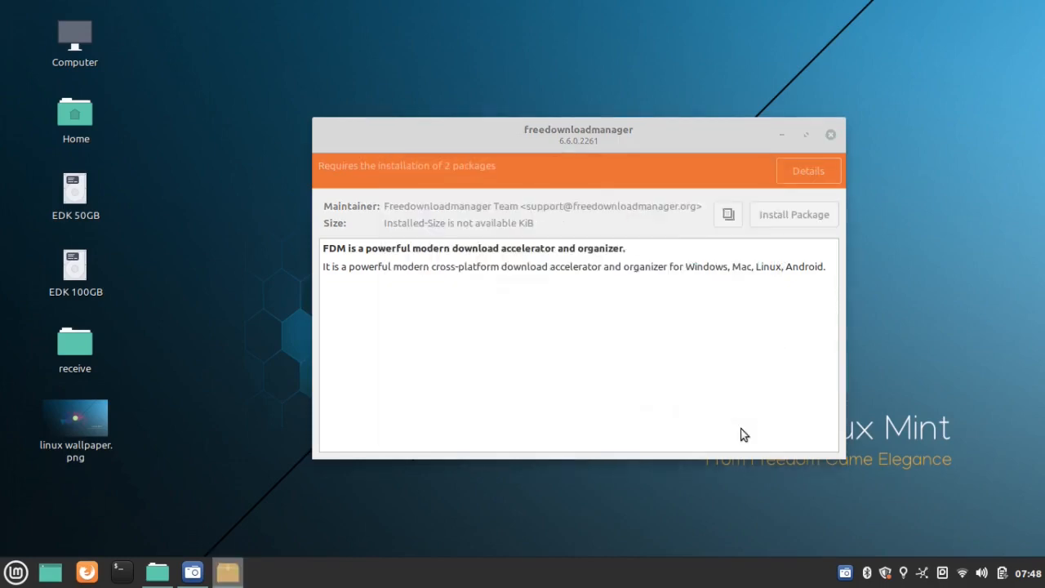
left_click(794, 214)
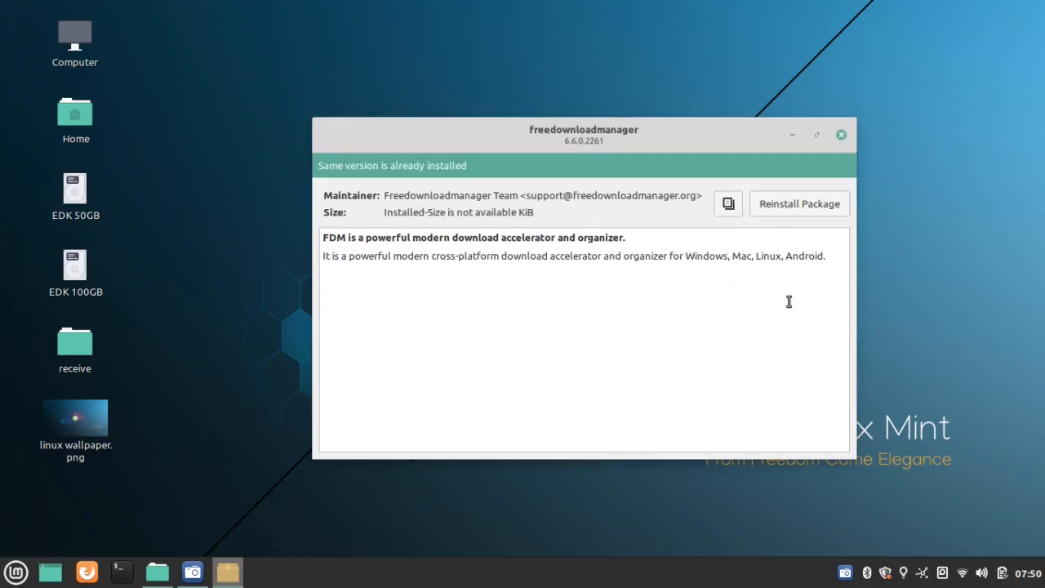
left_click_drag(583, 134, 660, 131)
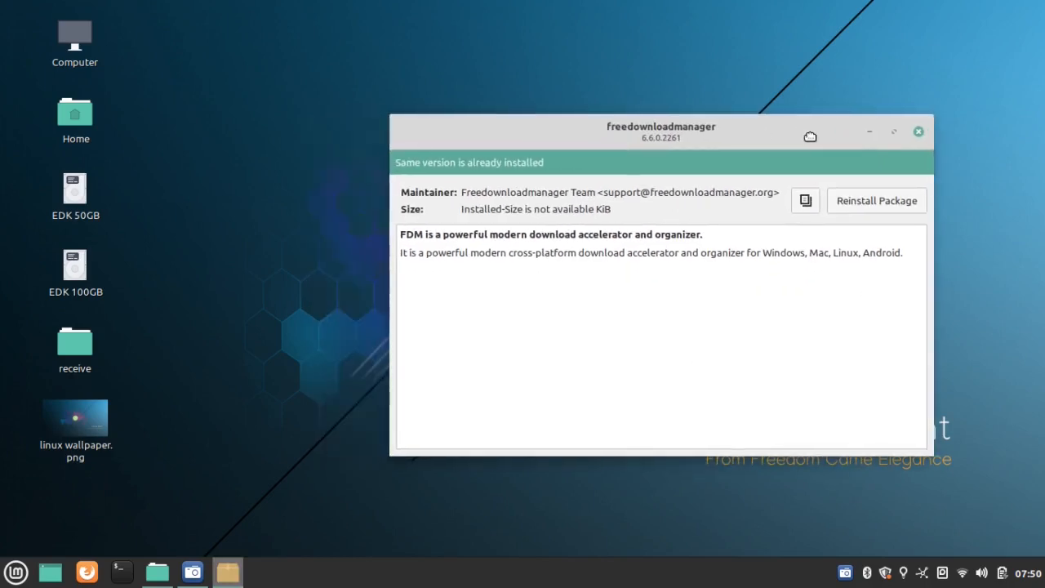
left_click(918, 130)
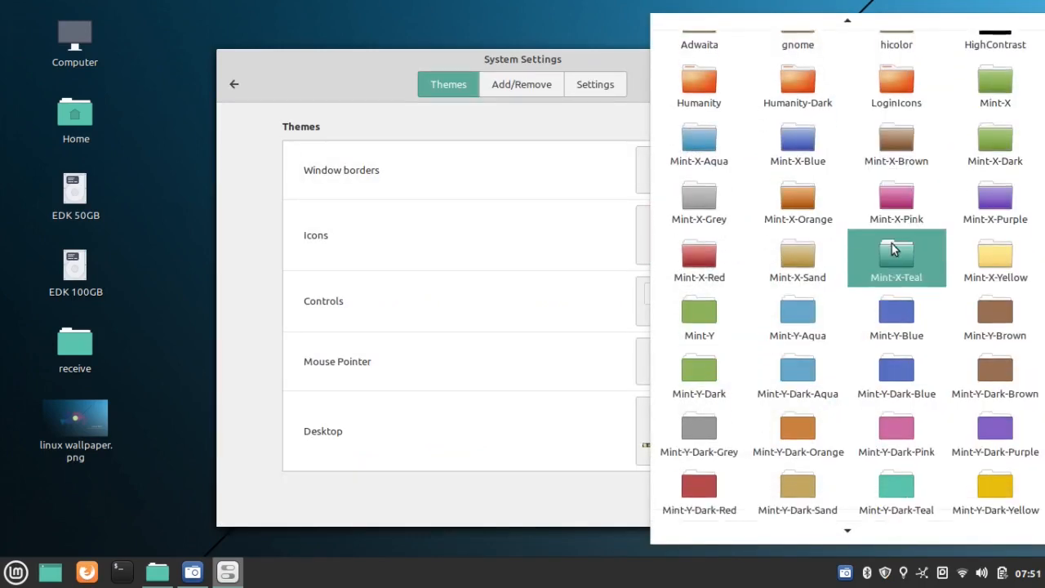
- Apply Mint-Y-Dark-Aqua icons and the Mint-Y-Dark-Teal desktop theme, then view the theme Settings options
left_click(897, 258)
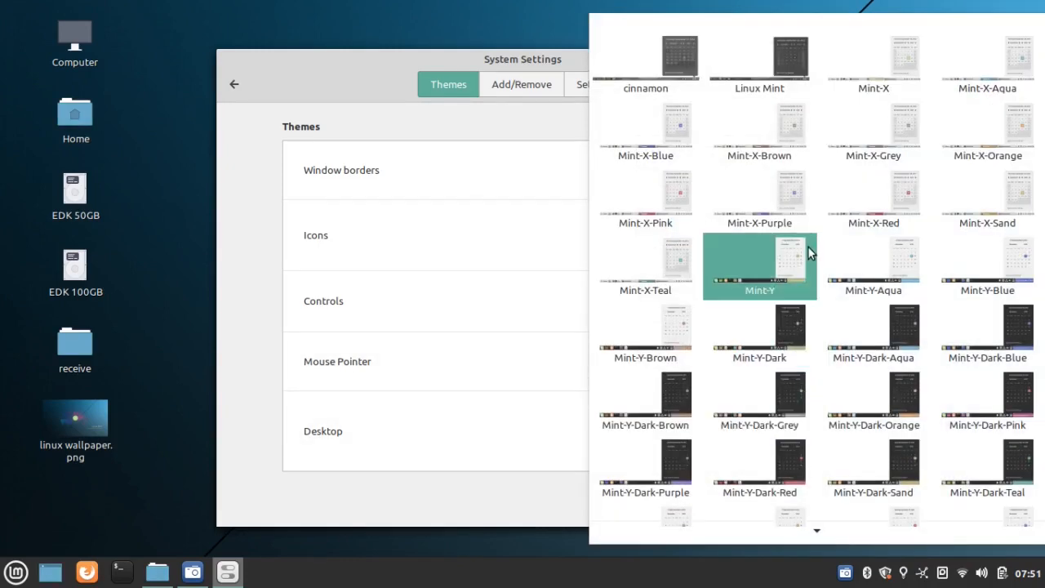
scroll("down", 3)
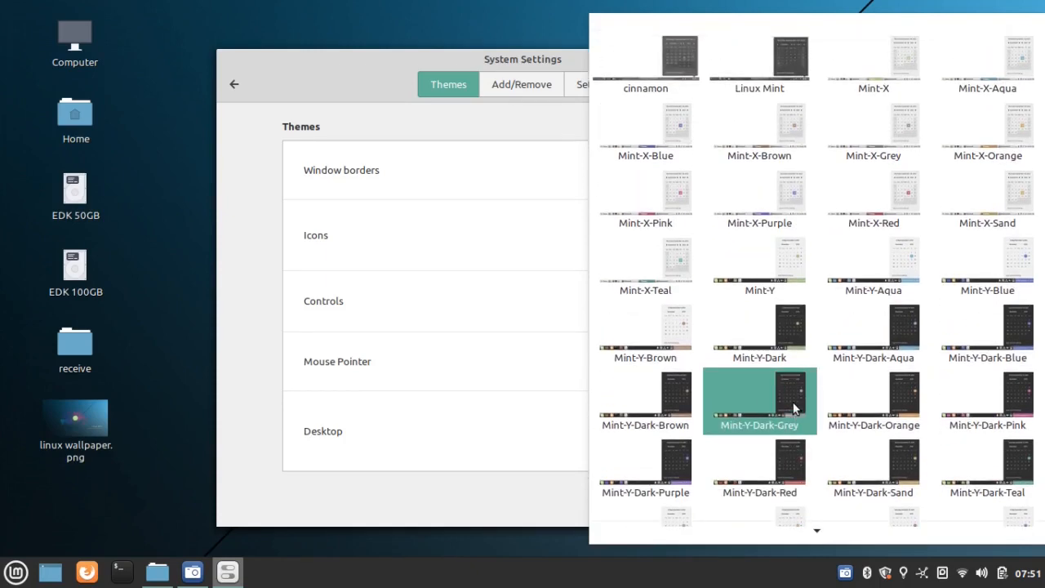
left_click(759, 400)
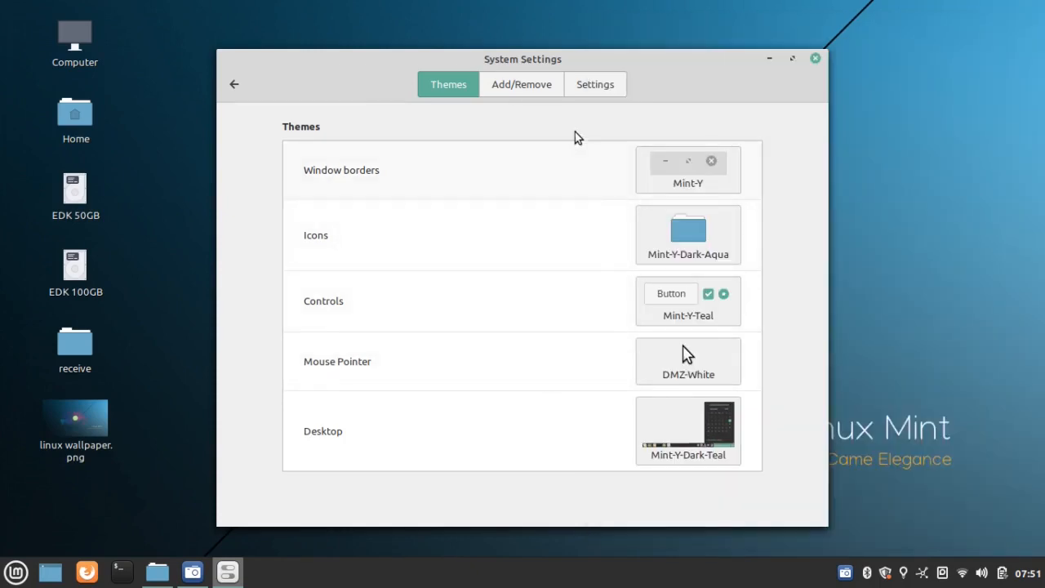
left_click(594, 85)
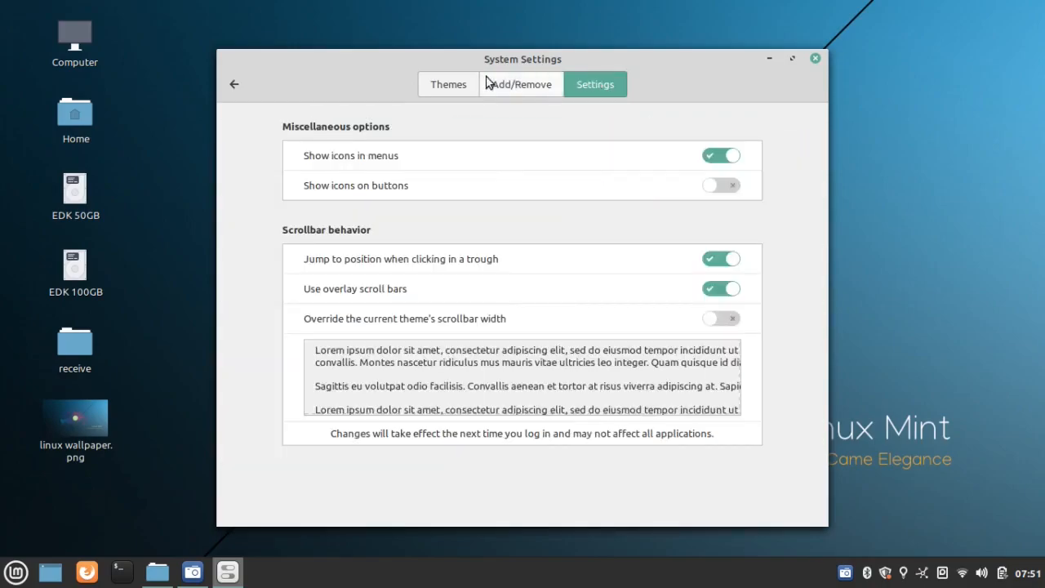
left_click(813, 59)
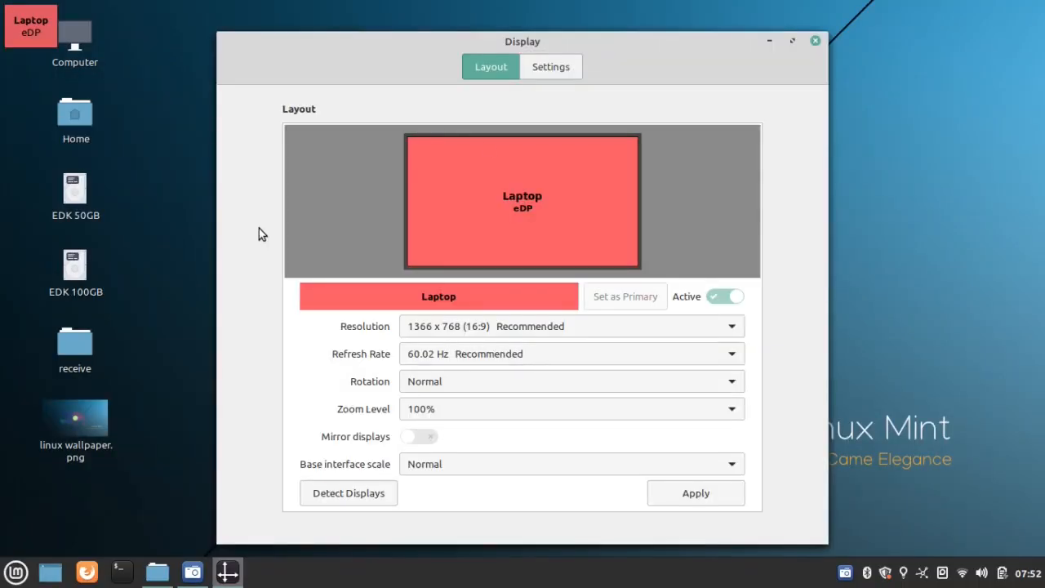
- Review the laptop screen's resolution options, keep 1366 x 768 and close Display settings
left_click_drag(523, 42, 577, 34)
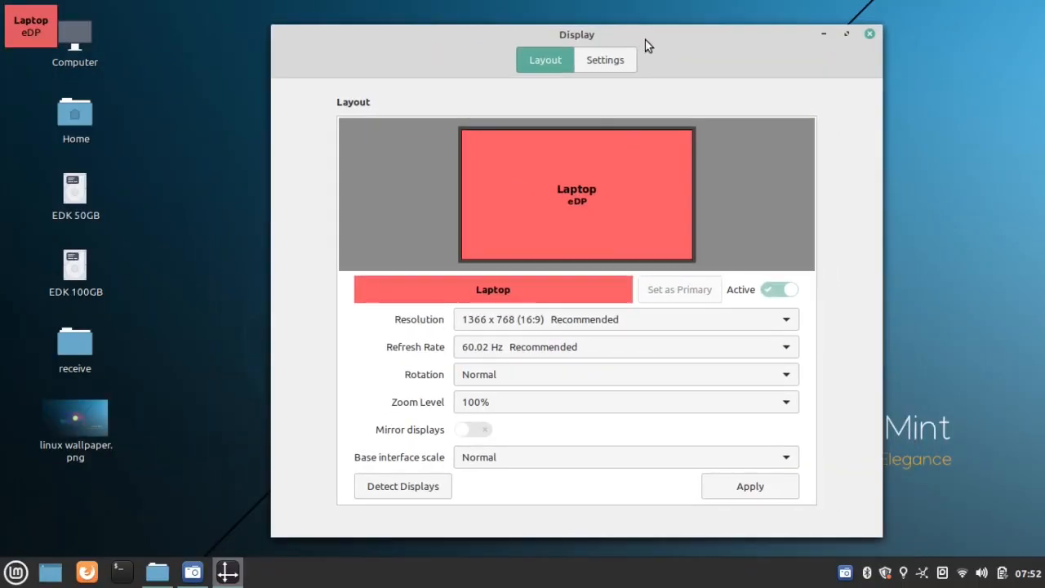
mouse_move(437, 402)
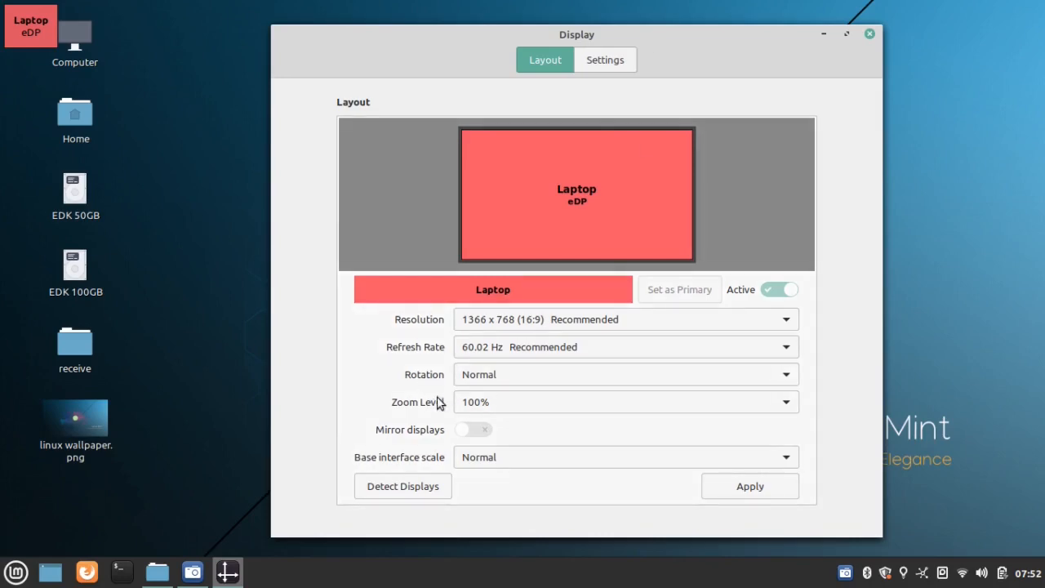
left_click(624, 402)
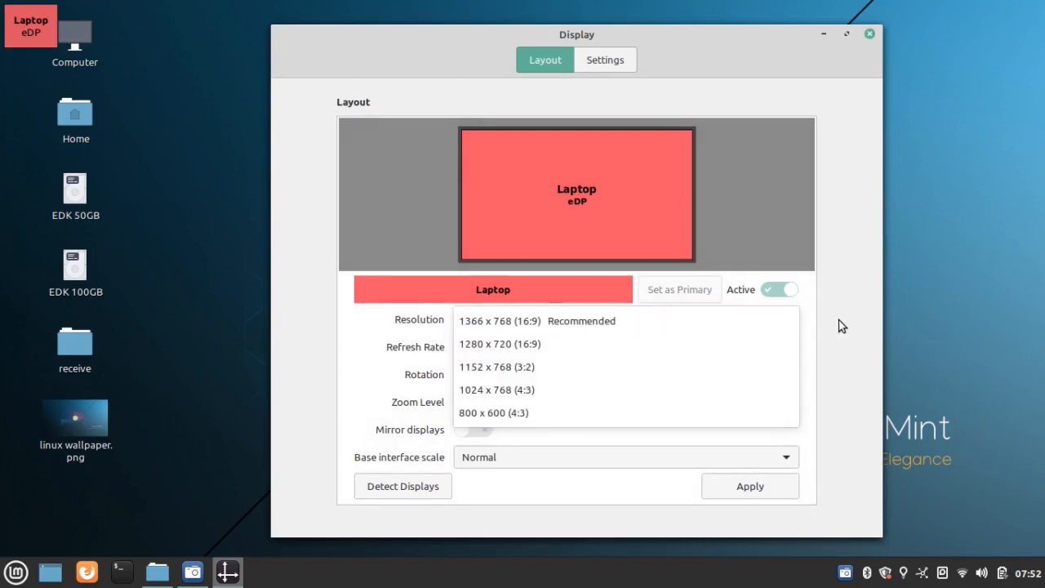
left_click(500, 320)
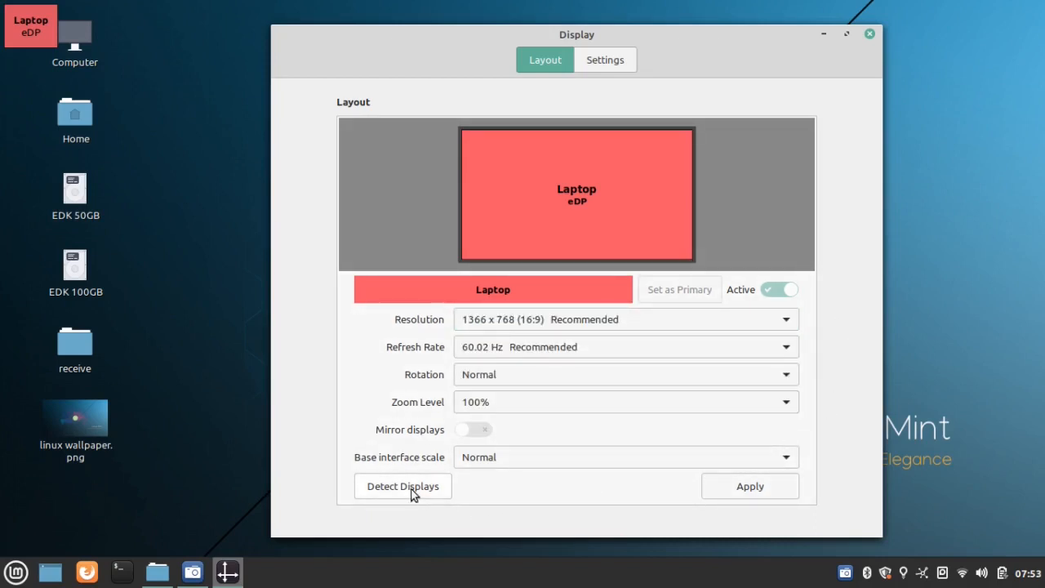
left_click(869, 33)
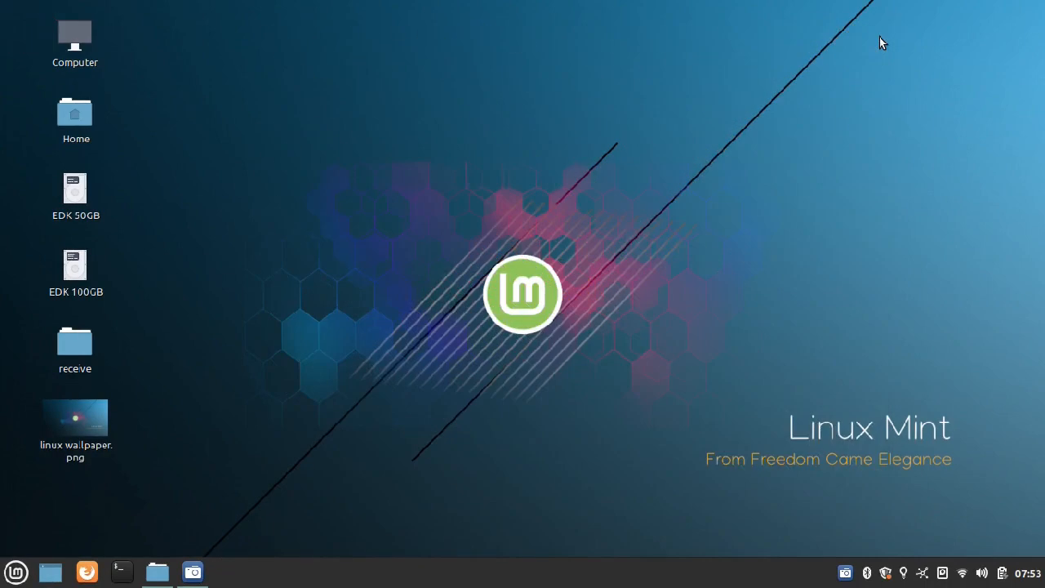